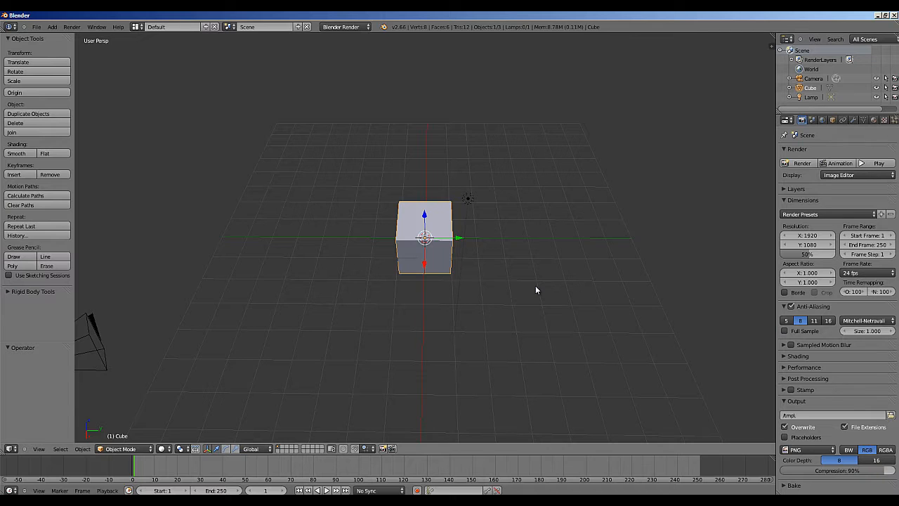
From top orthographic view, delete the default cube and add a plane, entering Edit Mode.
key(7)
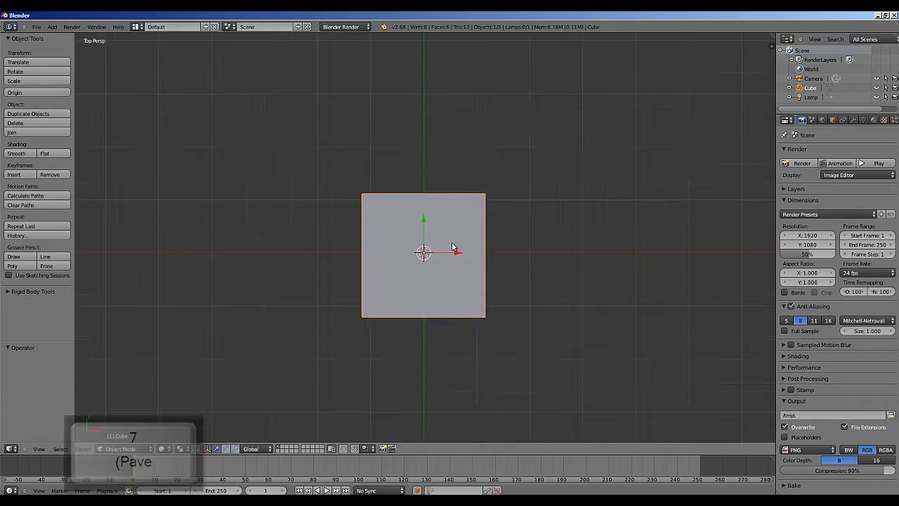
key(delete)
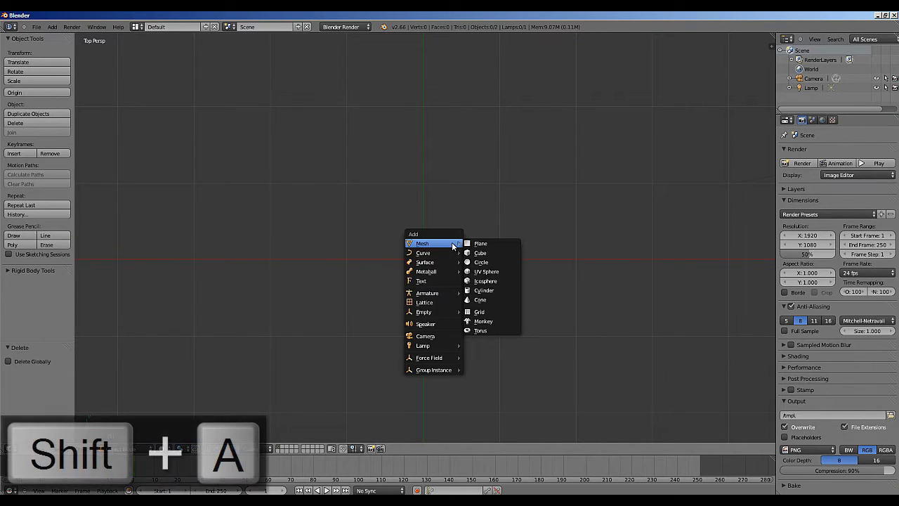
click(480, 243)
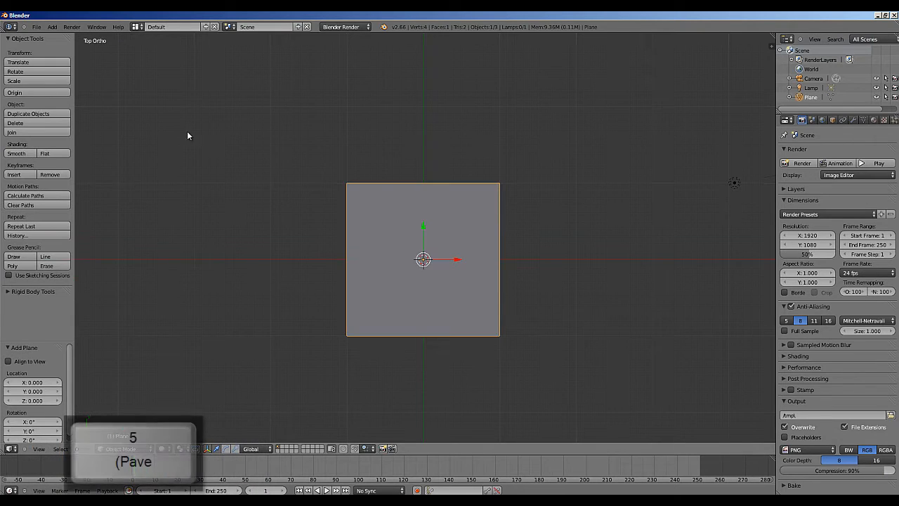
key(Tab)
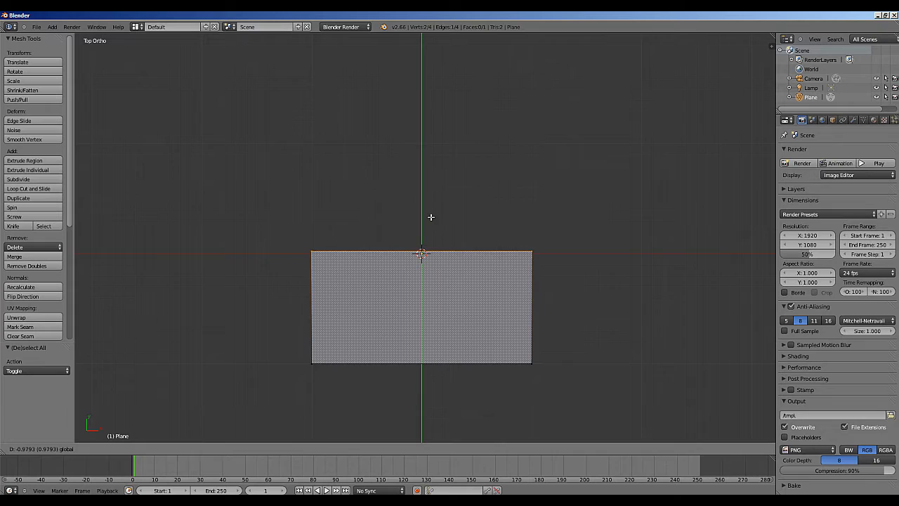
Add a Mirror modifier on X and Y with Merge, Clipping and a 0.01 merge limit.
key(tab)
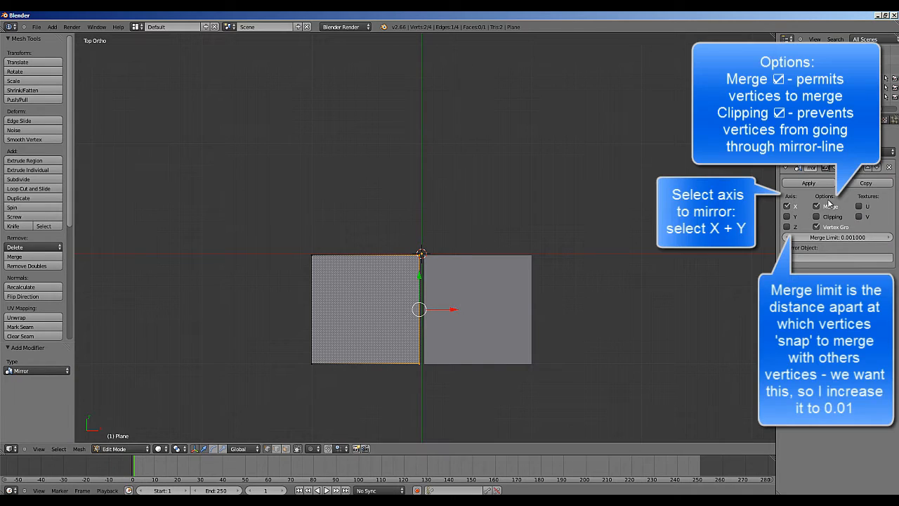
click(787, 216)
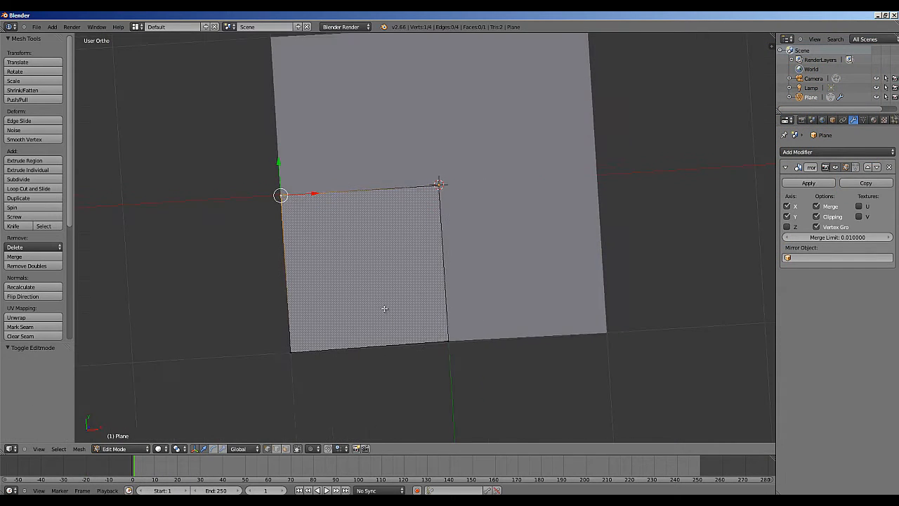
Add a loop cut and extrude the border faces into a thick framed slab.
key(ctrl+r)
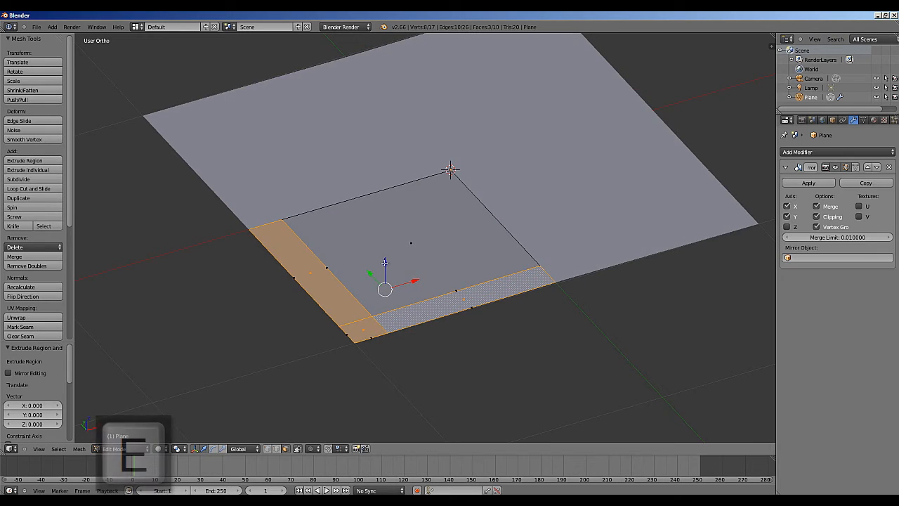
key(Tab)
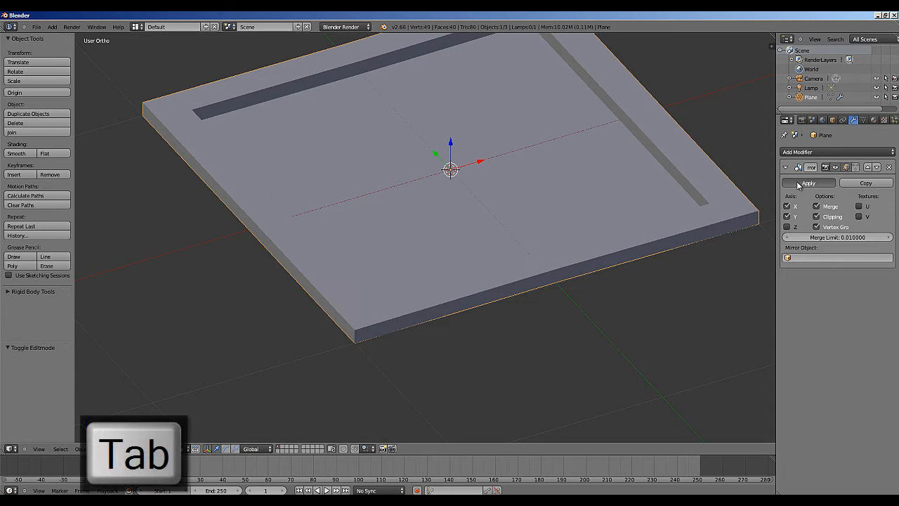
key(Tab)
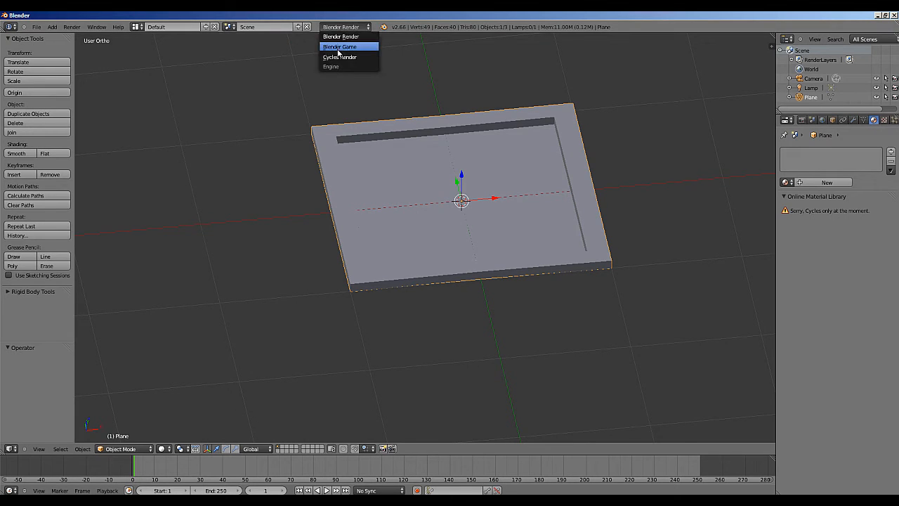
Switch the render engine to Cycles, create a new material and preview it in Material shading.
click(340, 56)
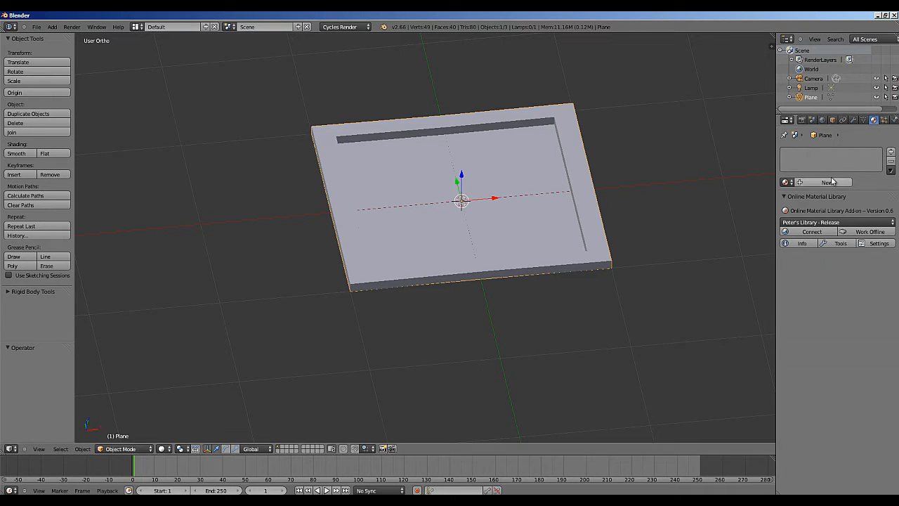
click(829, 182)
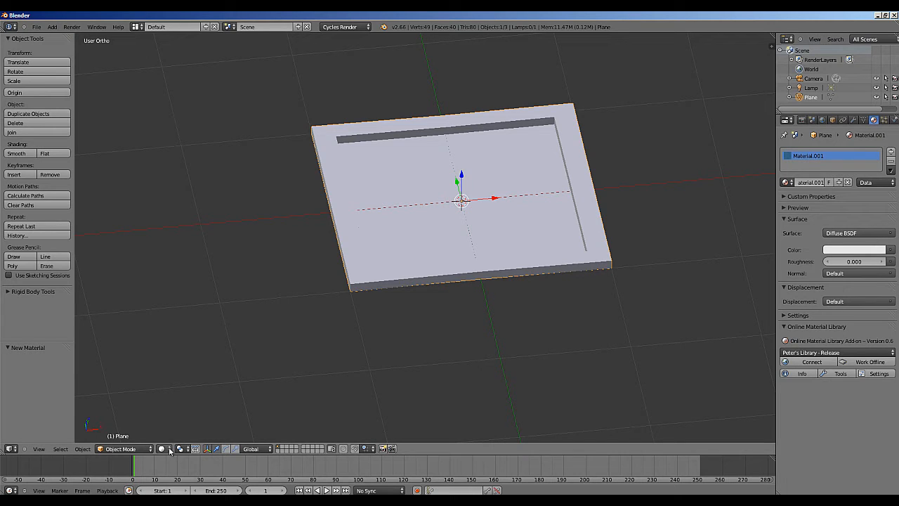
click(169, 450)
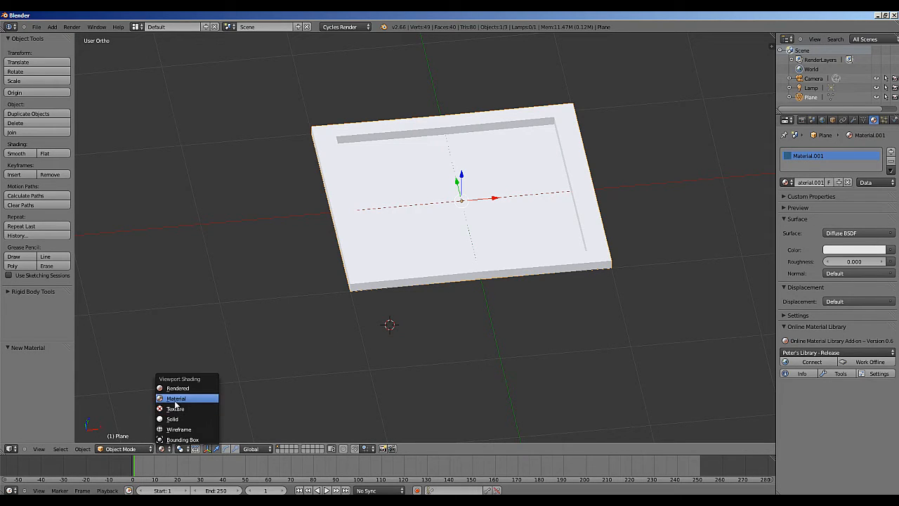
click(854, 250)
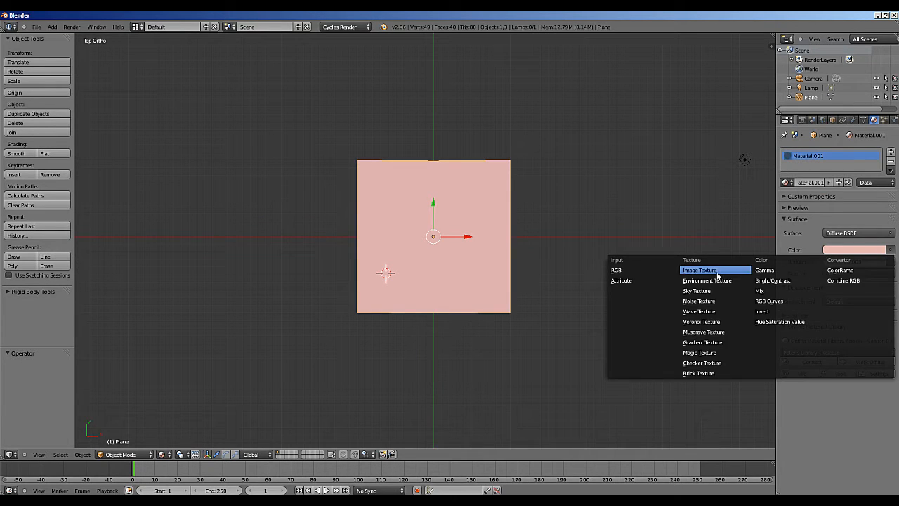
Set the colour to an Image Texture and load CrateTextureTwo.jpg from the crate textures folder.
click(700, 270)
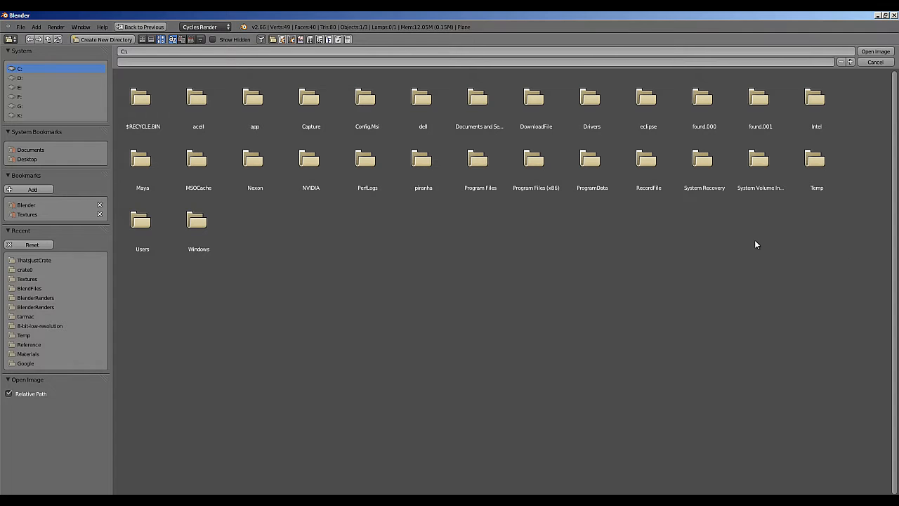
click(26, 213)
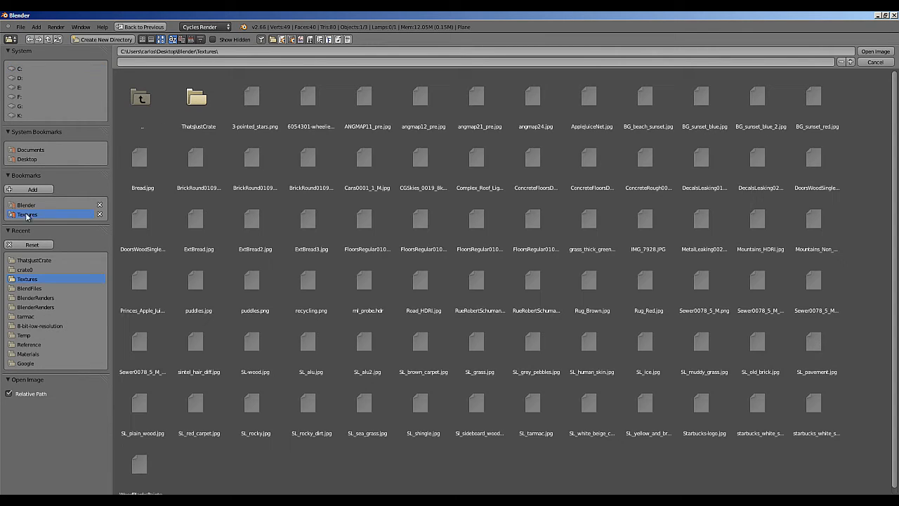
double_click(197, 99)
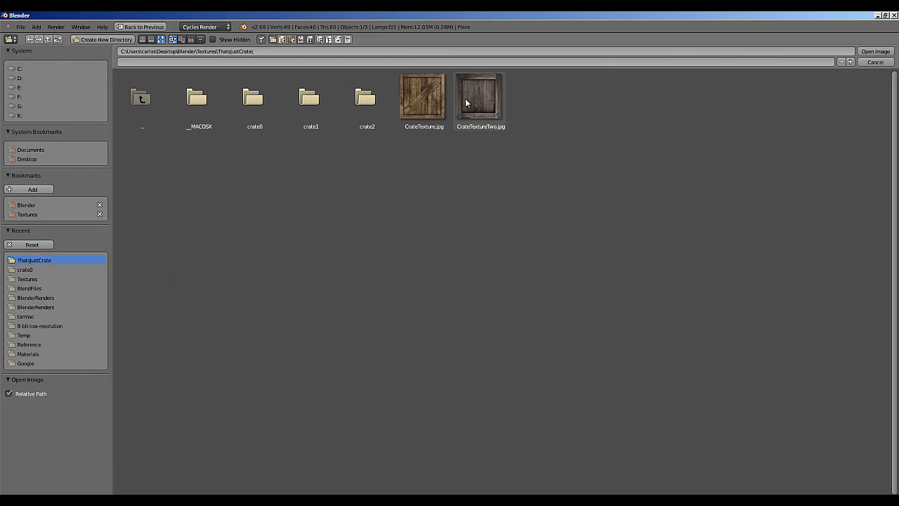
click(874, 50)
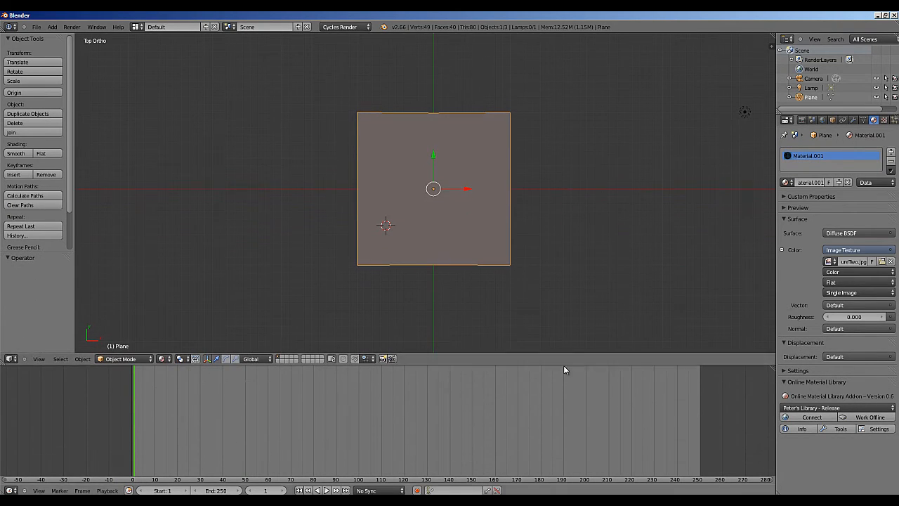
mouse_move(111, 45)
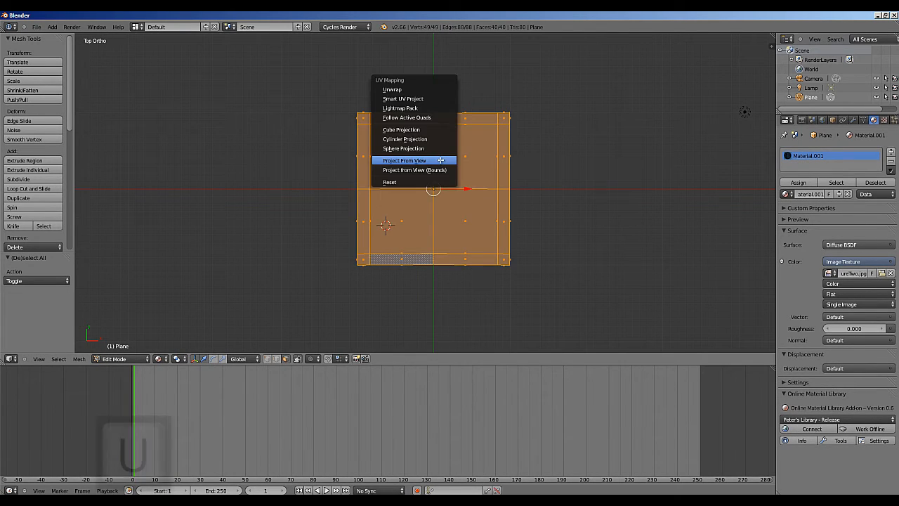
Unwrap the panel with Project From View and scale the UVs to cover the crate face.
click(404, 161)
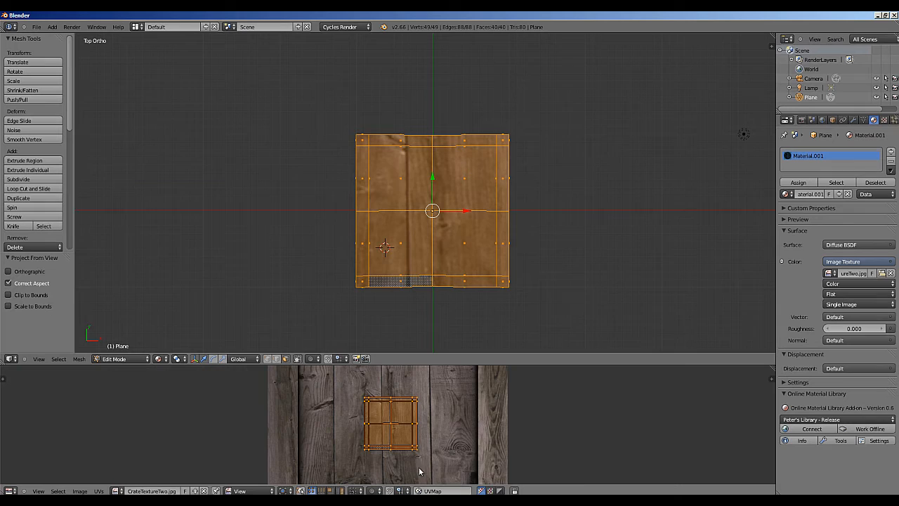
key(s)
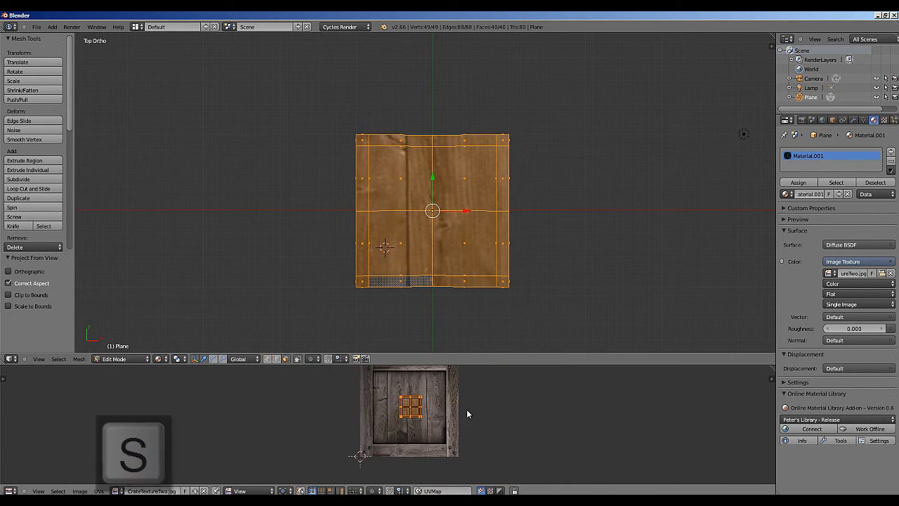
key(Tab)
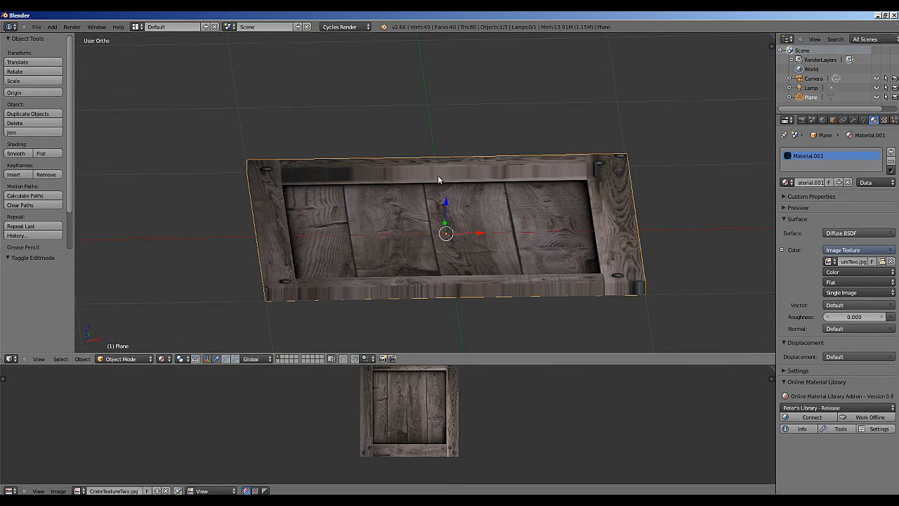
Unwrap the side faces from Front view and move their UVs onto the crate's plank border strip.
key(Tab)
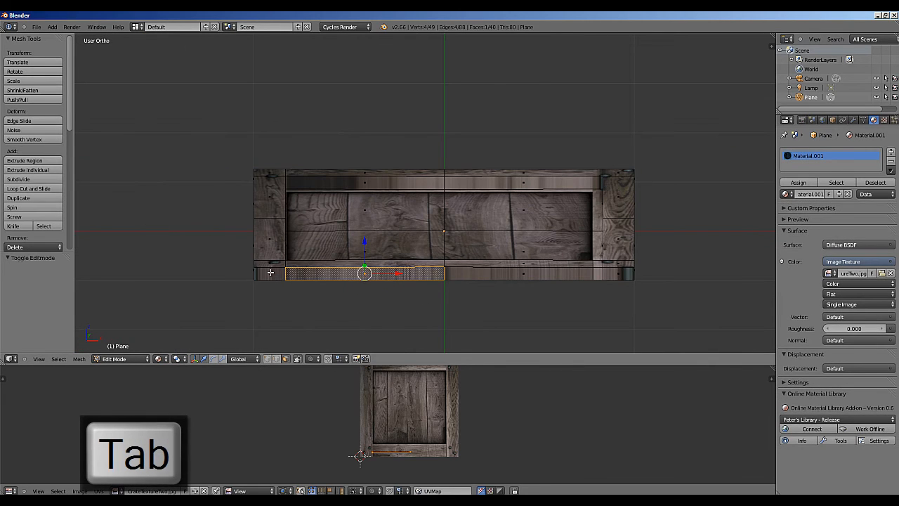
key(1)
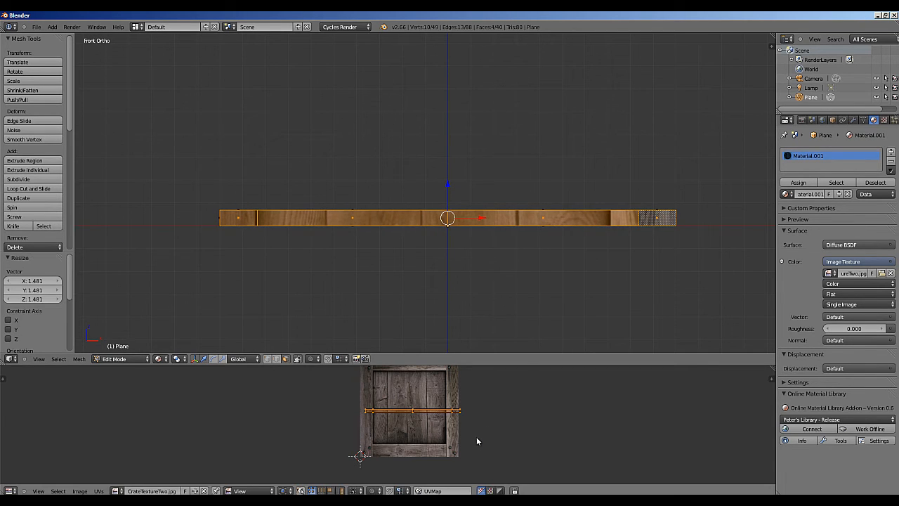
key(g)
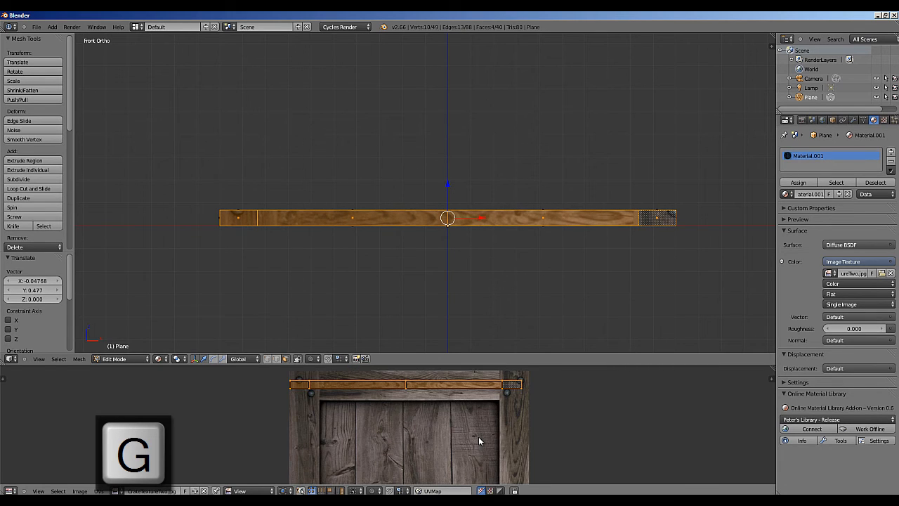
key(g)
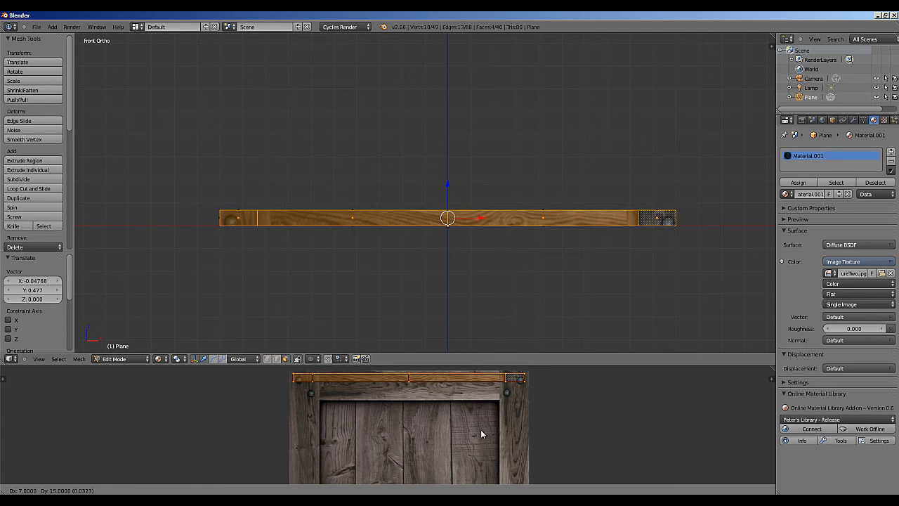
key(Tab)
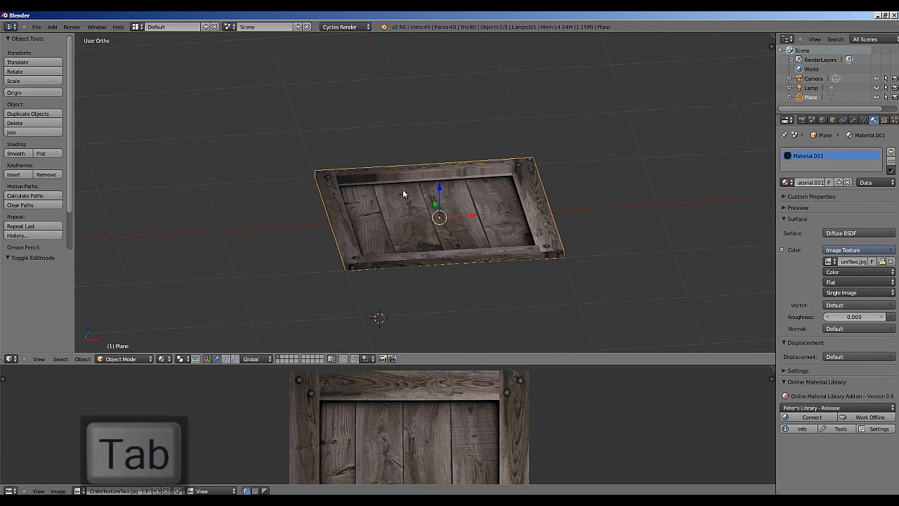